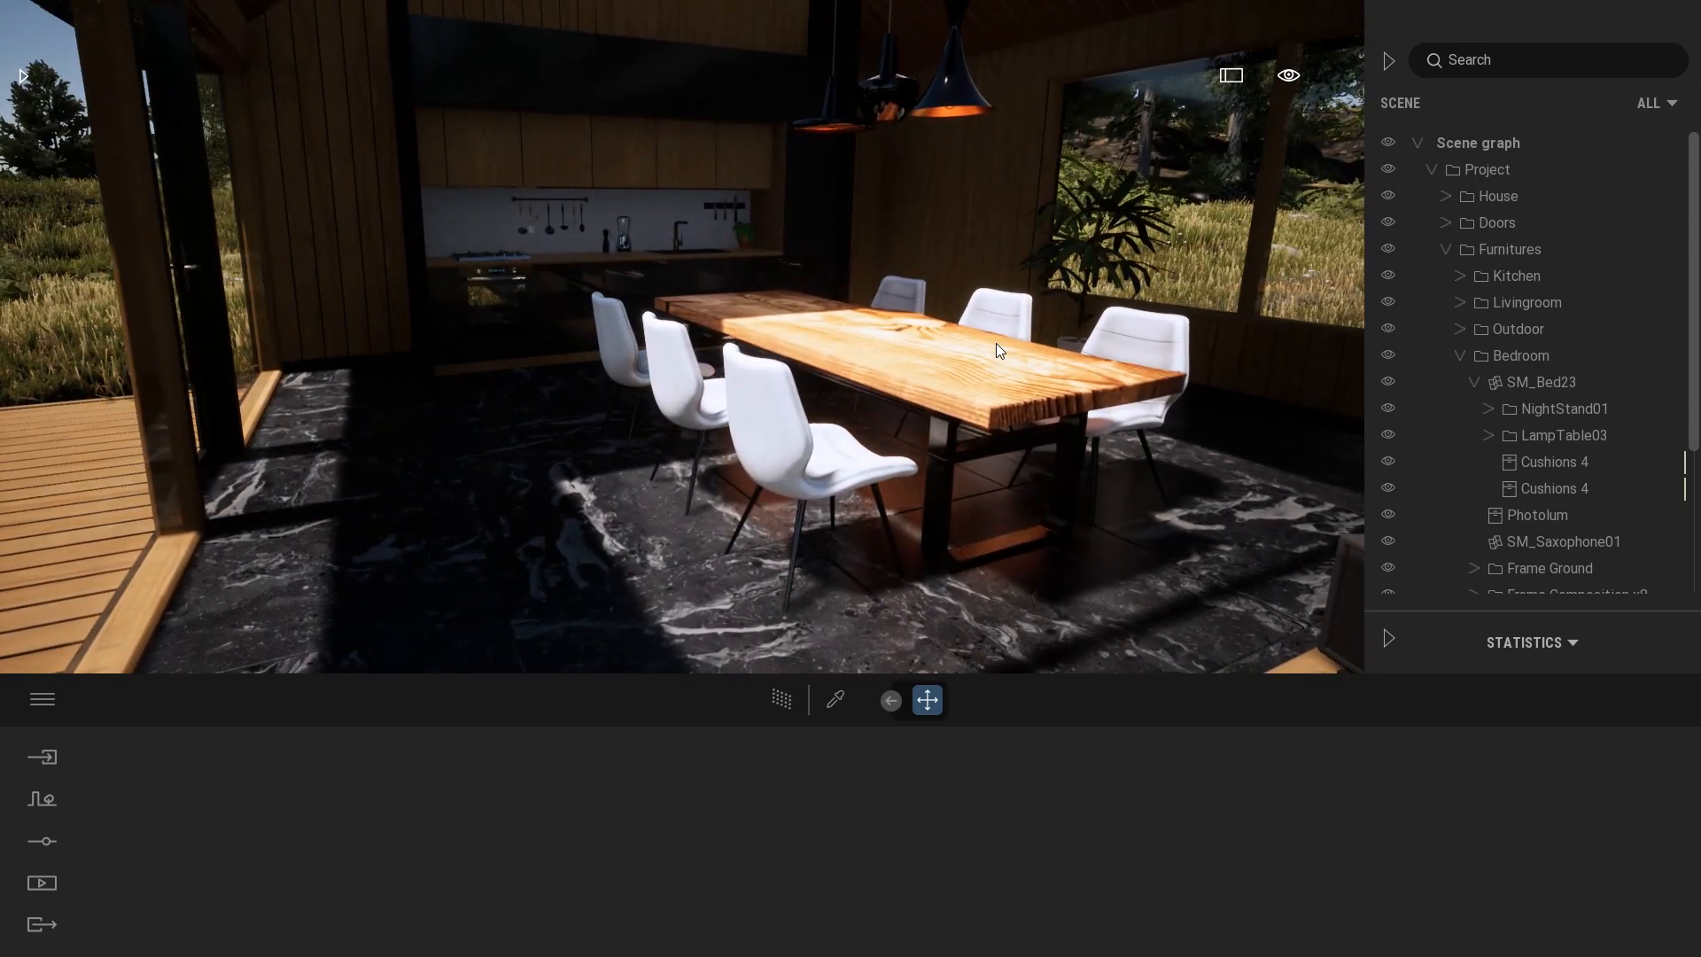
Step: Select the Photolum light under Furnitures > Bedroom > SM_Bed23 for relocation
click(1538, 514)
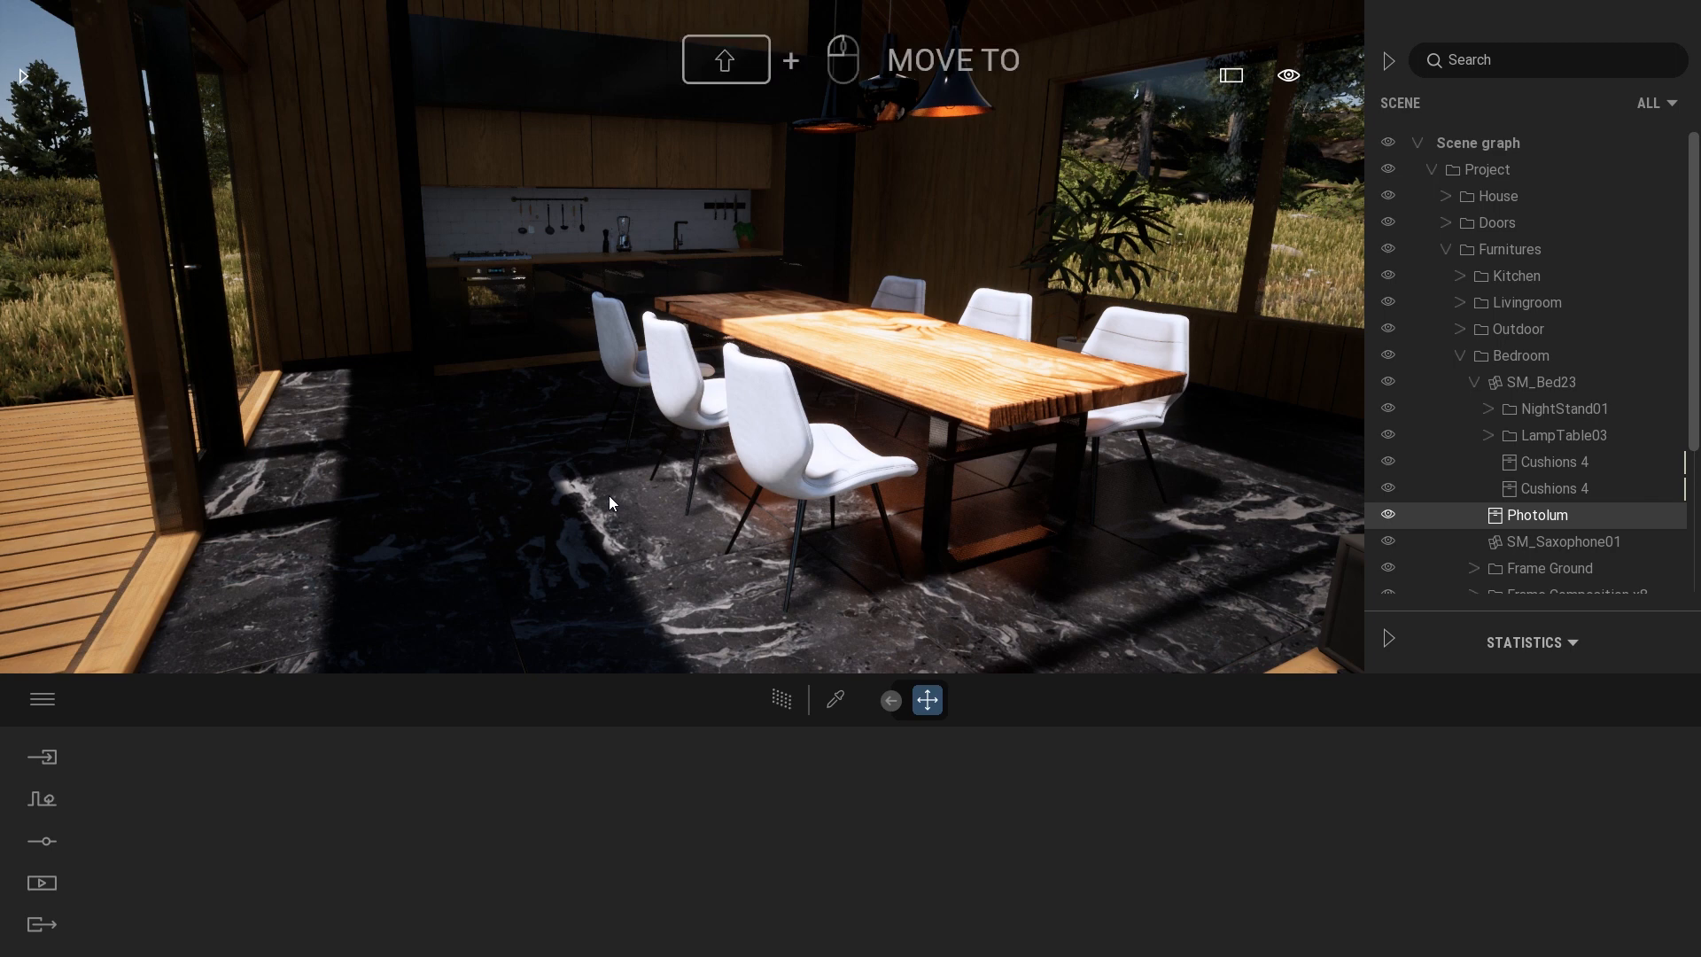
mouse_move(521, 491)
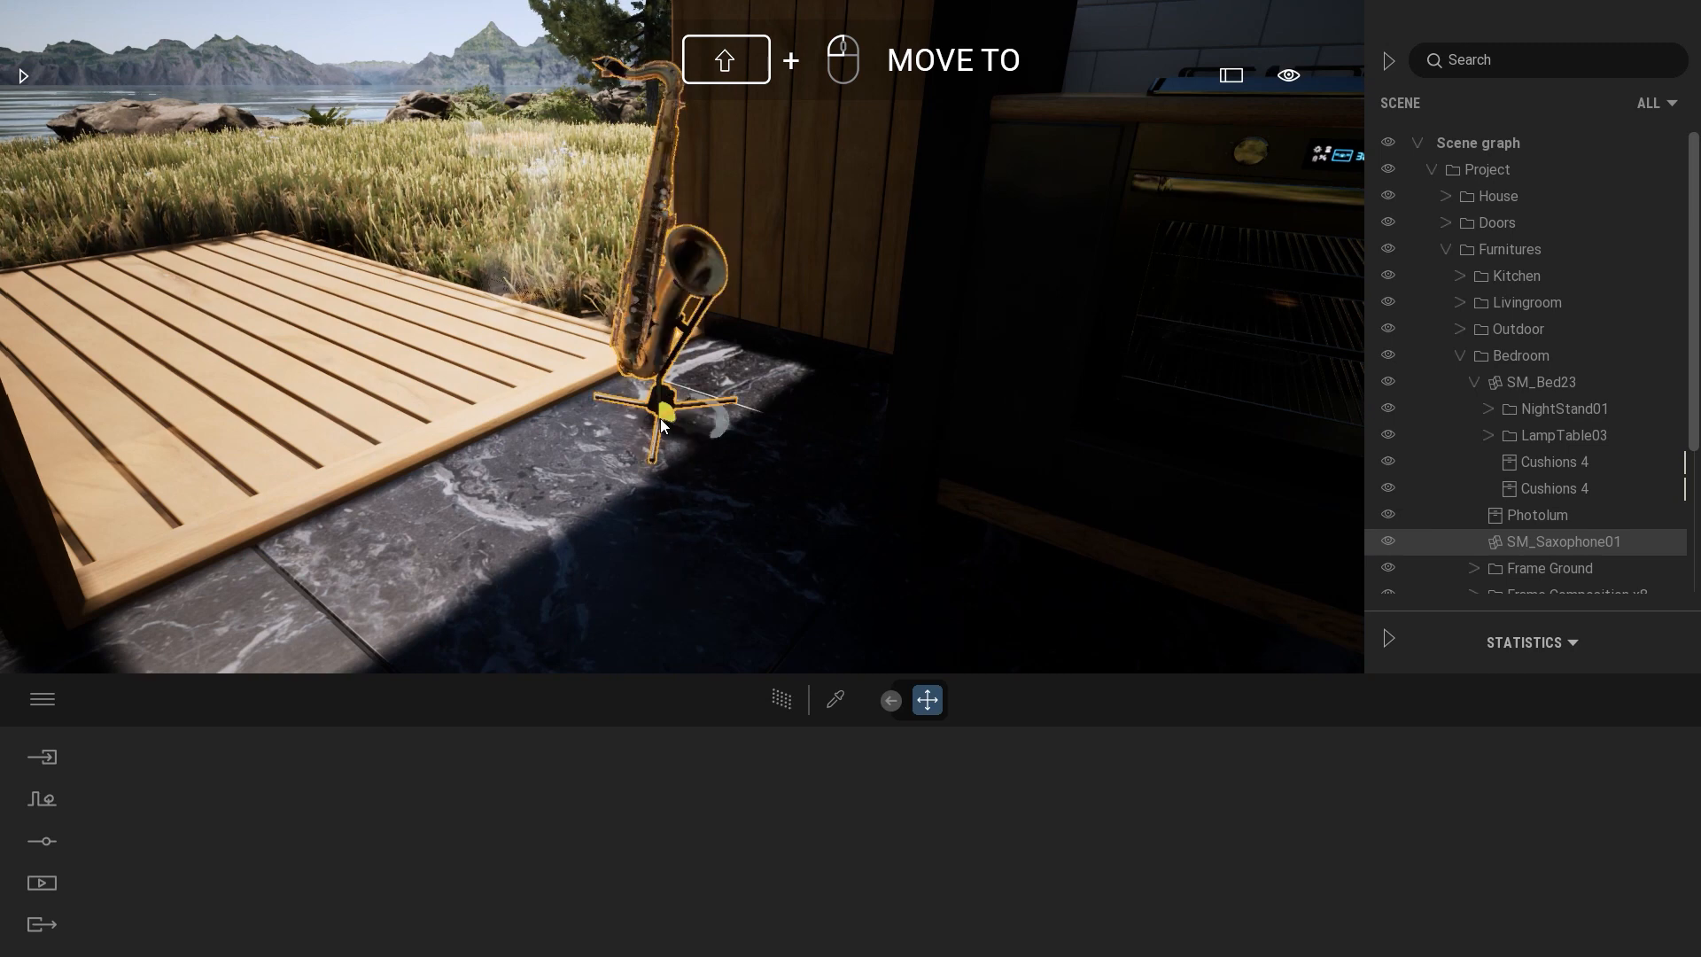
Step: Nudge the saxophone on its stand onto the stone floor beside the wooden deck
drag(660, 423, 674, 456)
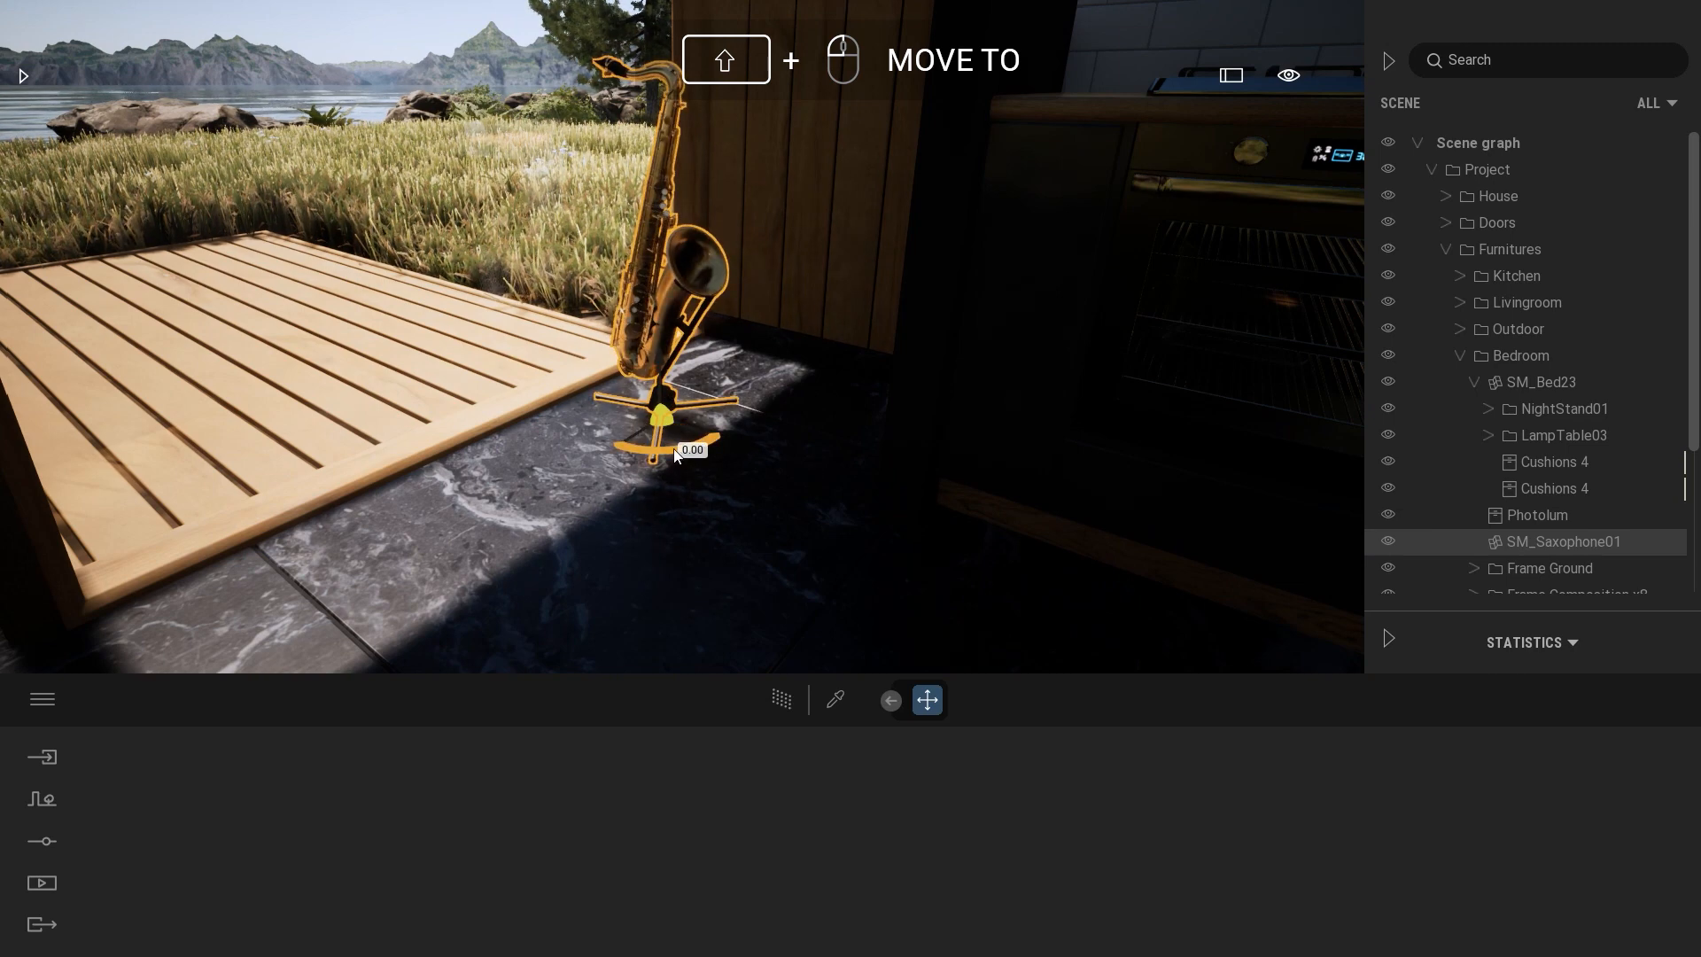